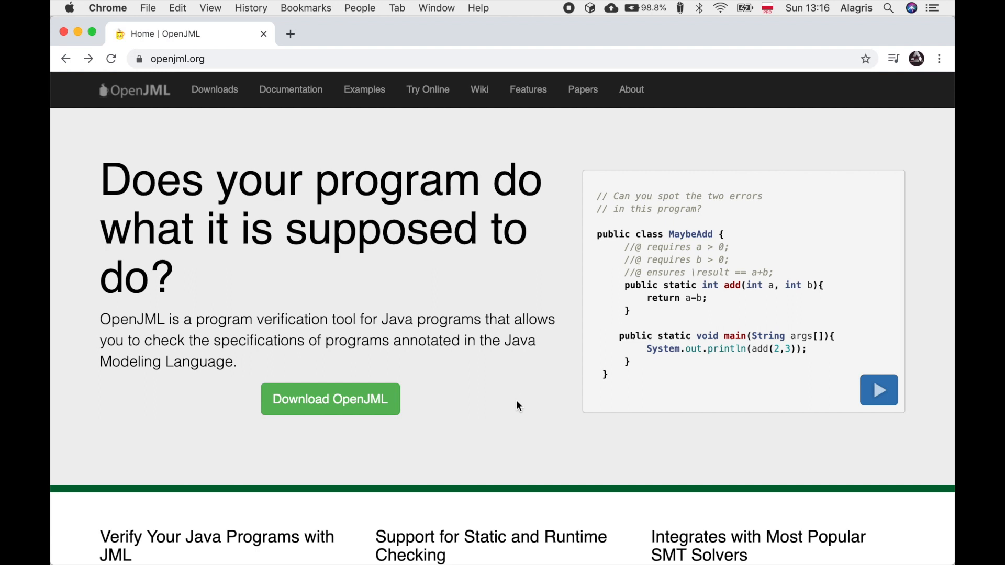
mouse_move(511, 422)
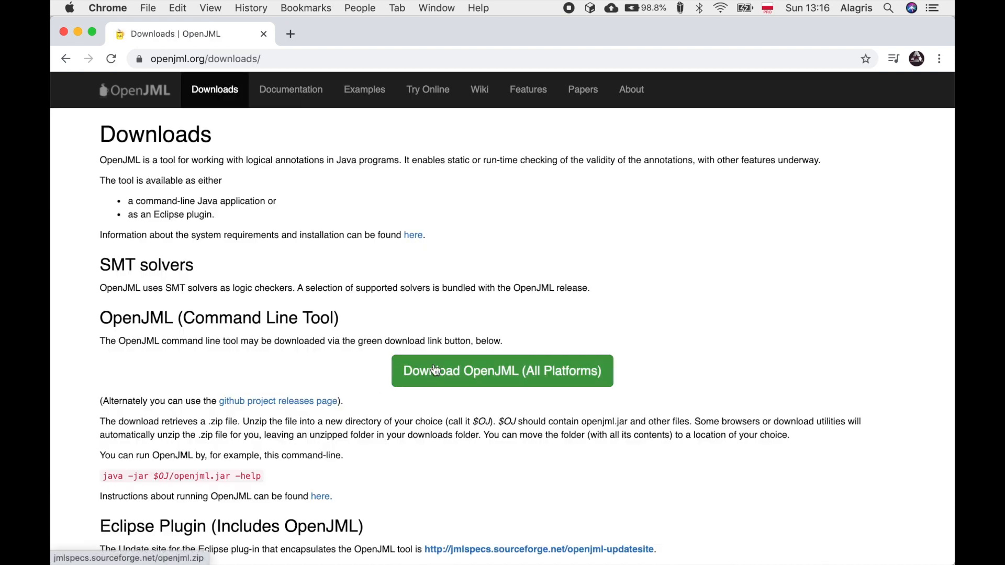
Download openjml.zip from openjml.org and keep it despite the insecure-download warning.
left_click(502, 371)
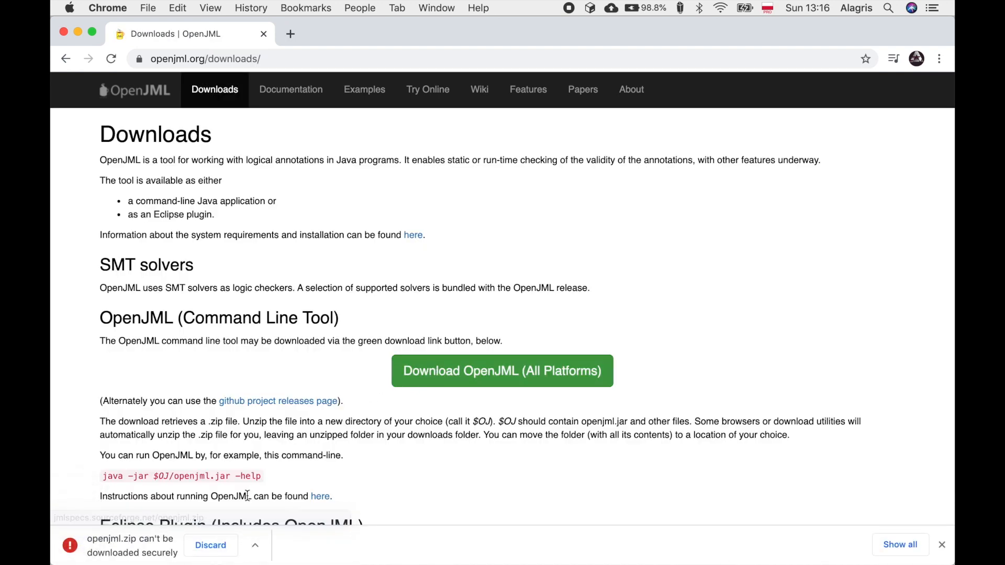
left_click(254, 546)
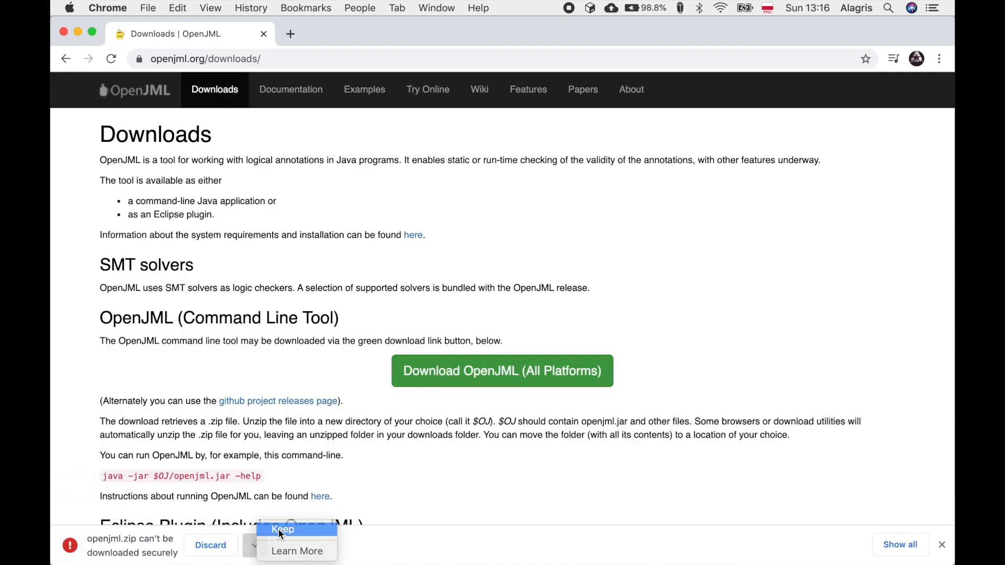
left_click(283, 529)
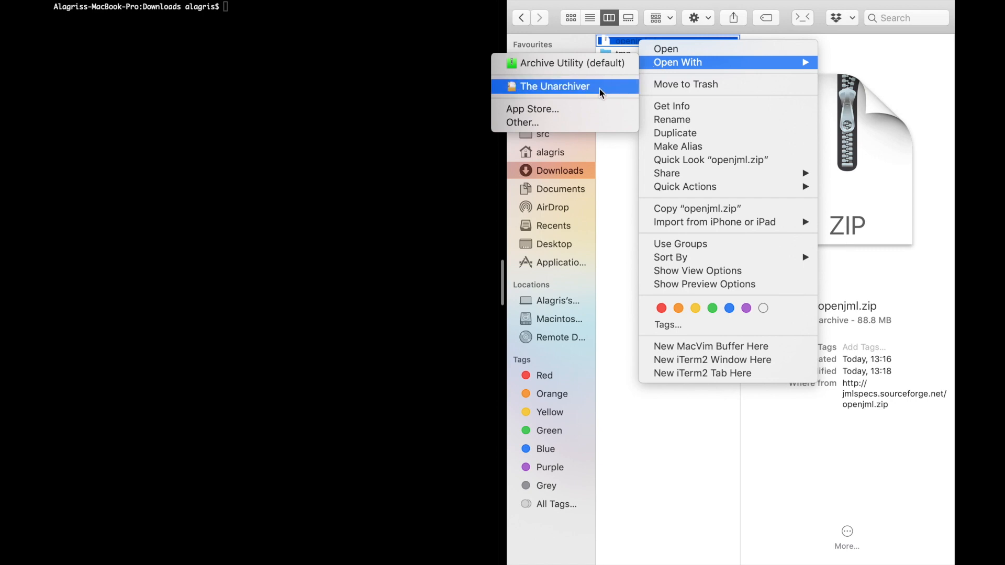
Extract openjml.zip with The Unarchiver into an openjml folder.
left_click(555, 86)
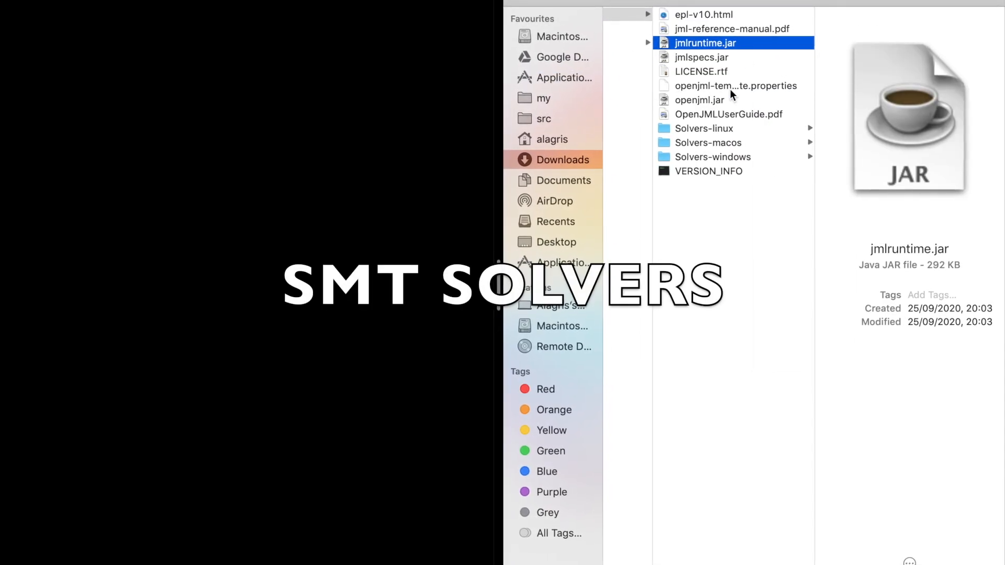
left_click(699, 100)
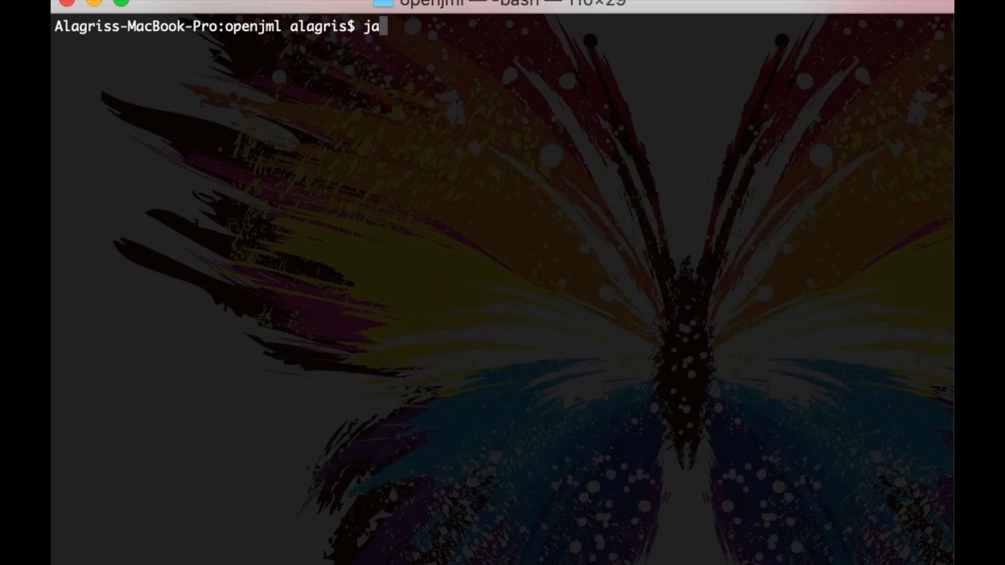
Check java -version, then run openjml.jar with the jdk1.8.0_91 Java binary to print options.
type("va -jar openjml.jar")
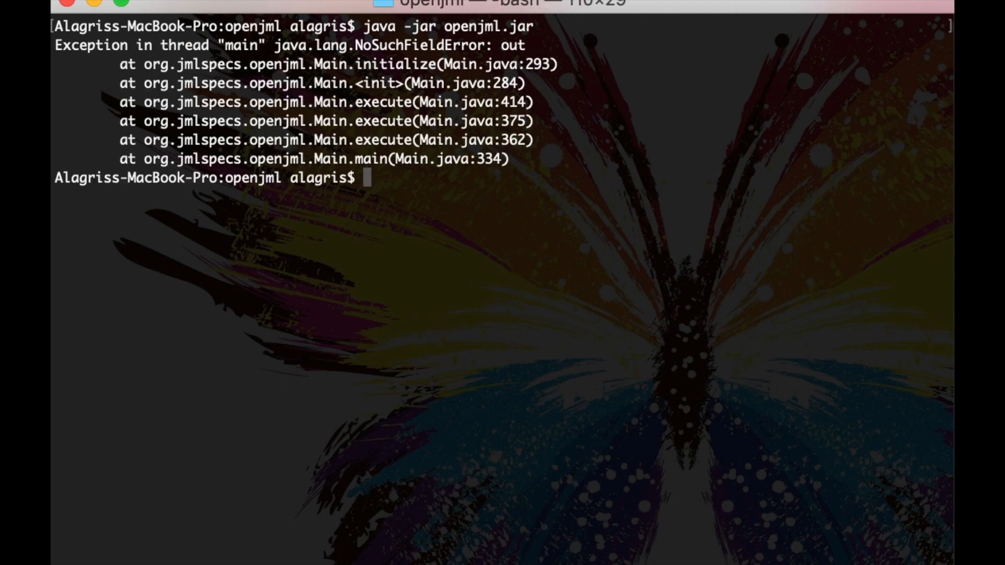
type("java -version")
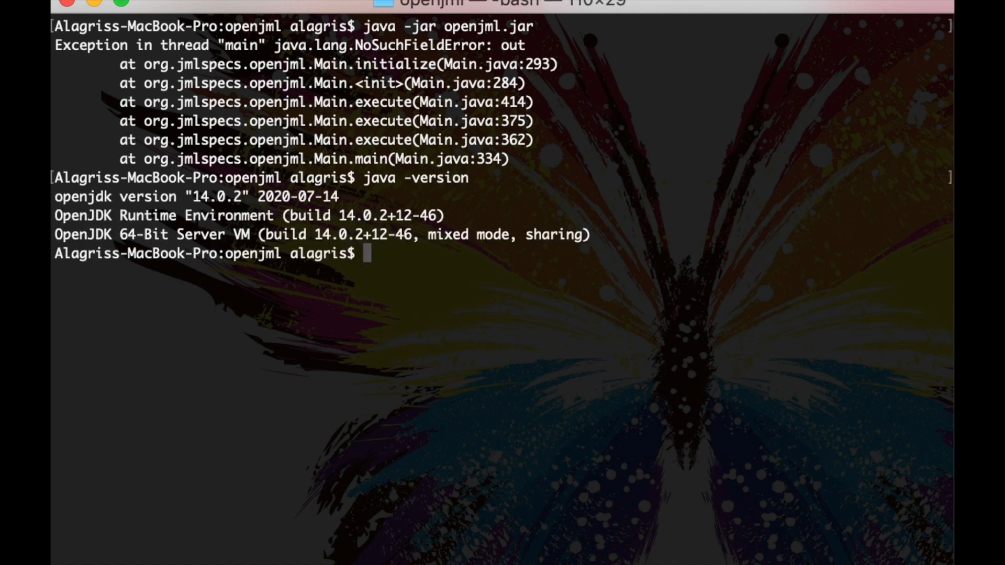
type("/Library/Java/JavaVirtualMachines/jdk1.8.0_91.jdk/Contents/Home/jre/bin/java -jar")
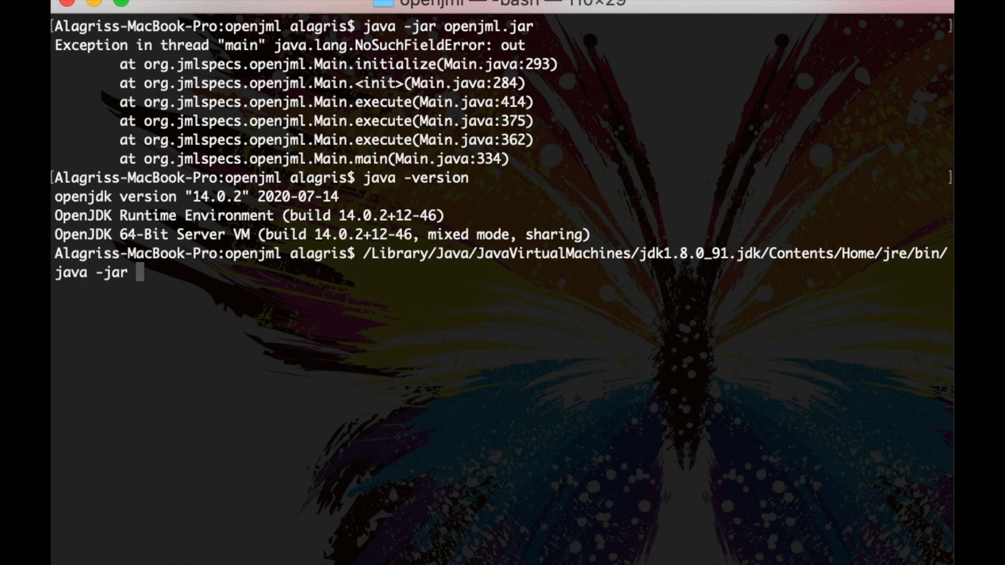
type("openjml.jar")
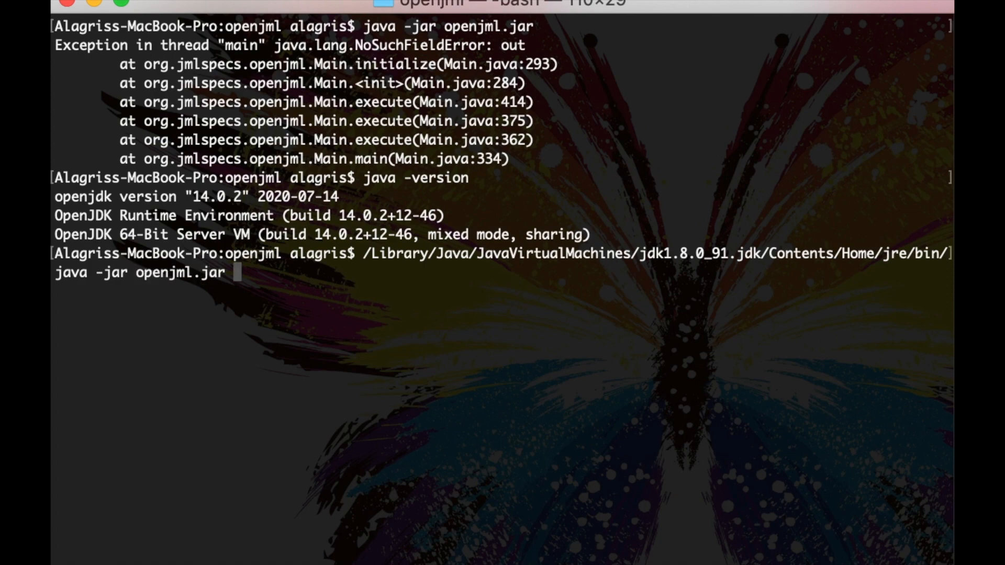
key("Return")
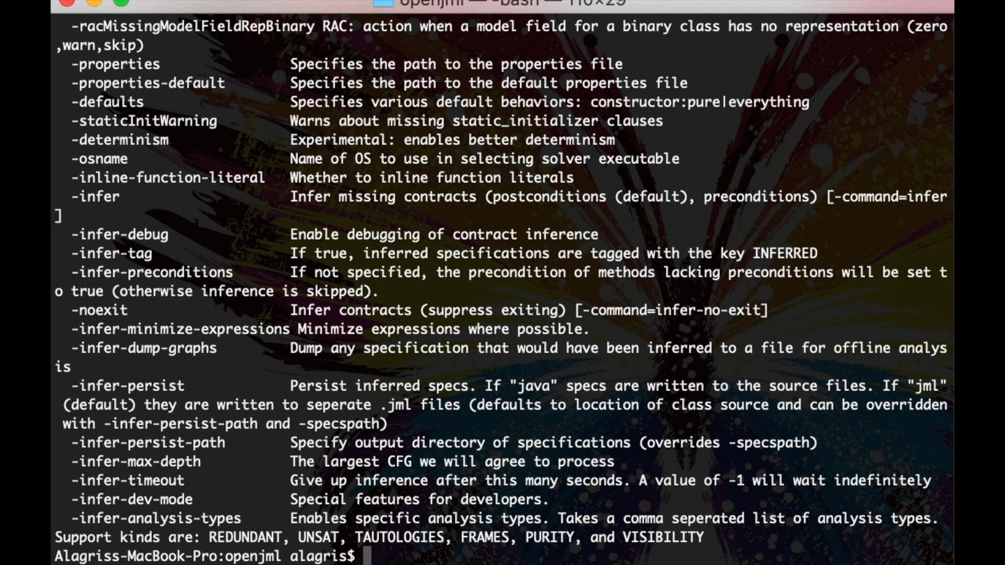
scroll("up", 3)
type("which openjml")
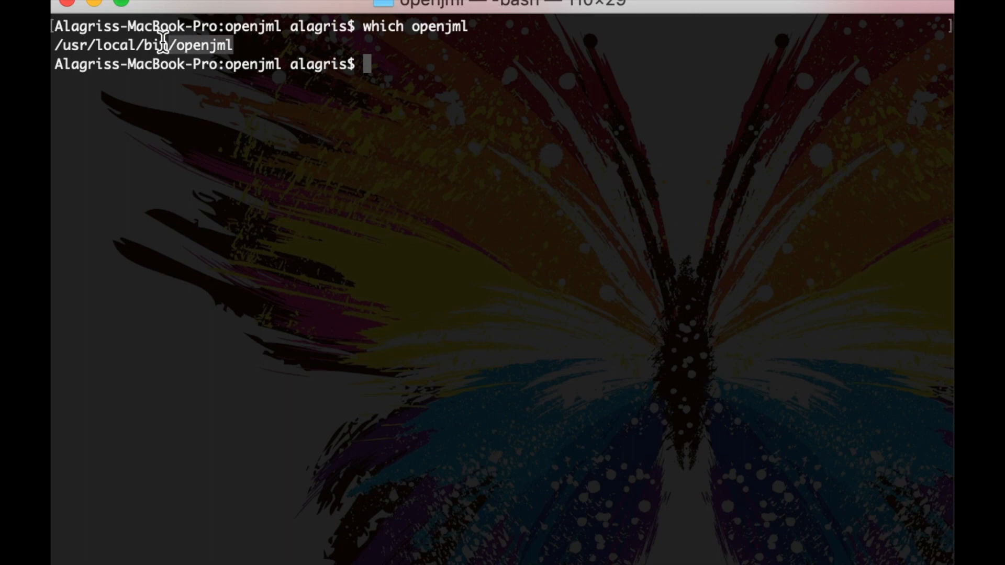
Print the /usr/local/bin/openjml wrapper and list /usr/local/openjml/.
type("cat /usr/local/bin/openjm")
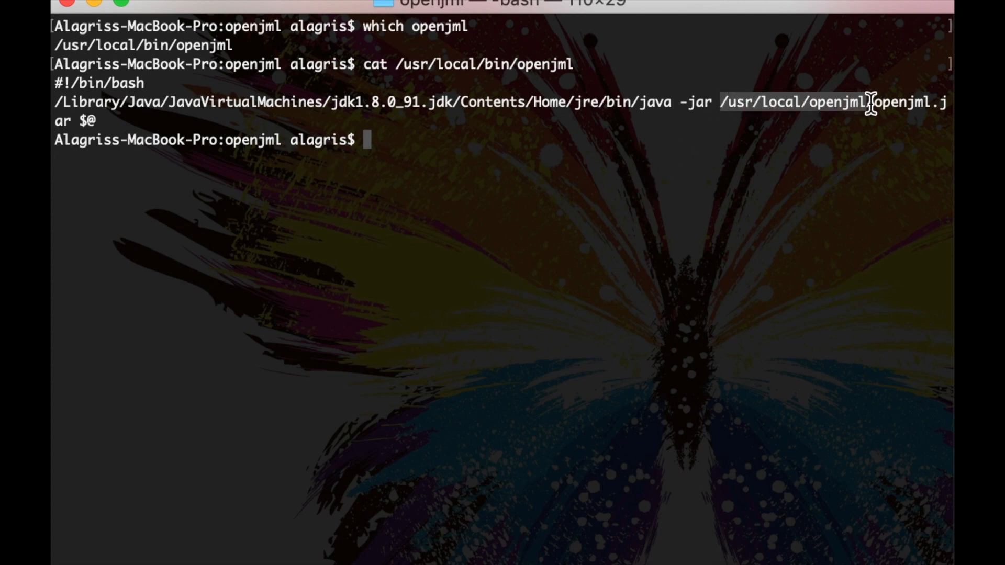
type("lw /usr/local/openjml/")
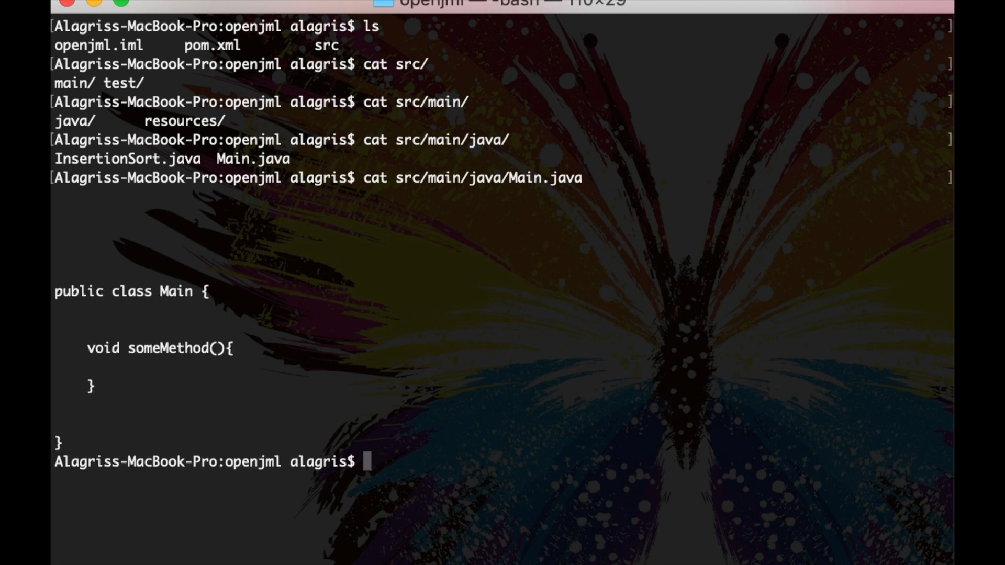
mouse_move(295, 250)
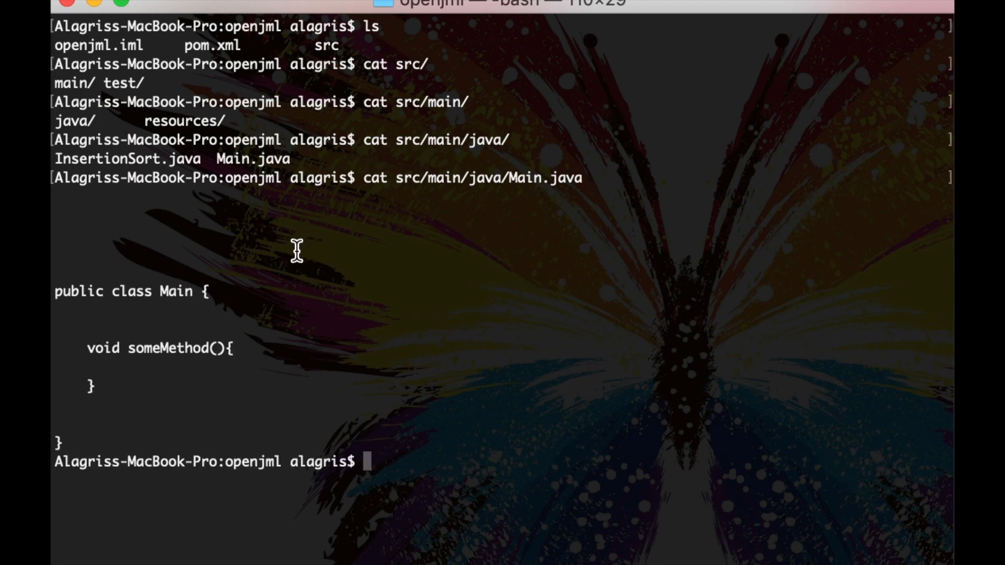
Run openjml -esc on src/main/java/Main.java.
type("openjml - src/main/java/Main.java")
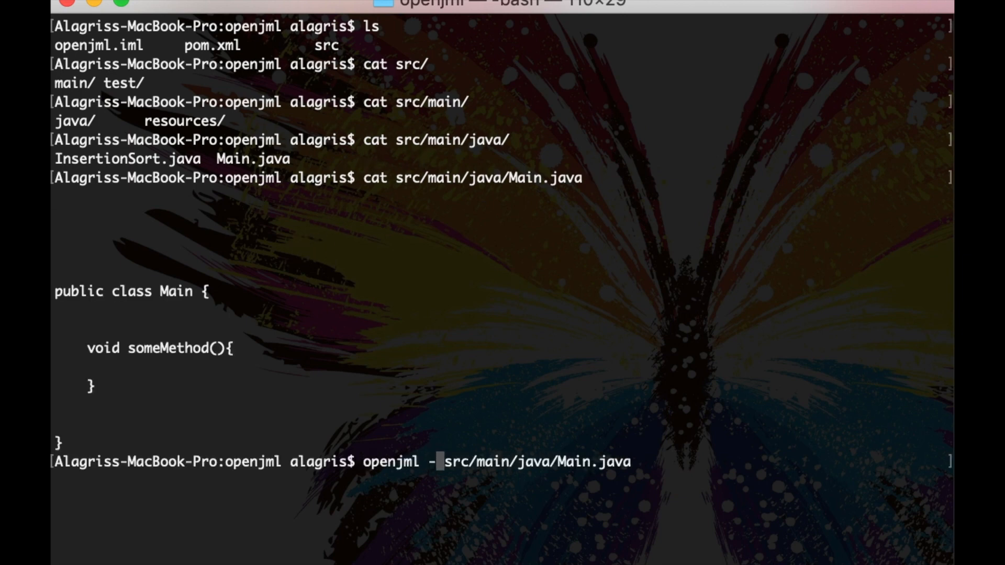
type("esc")
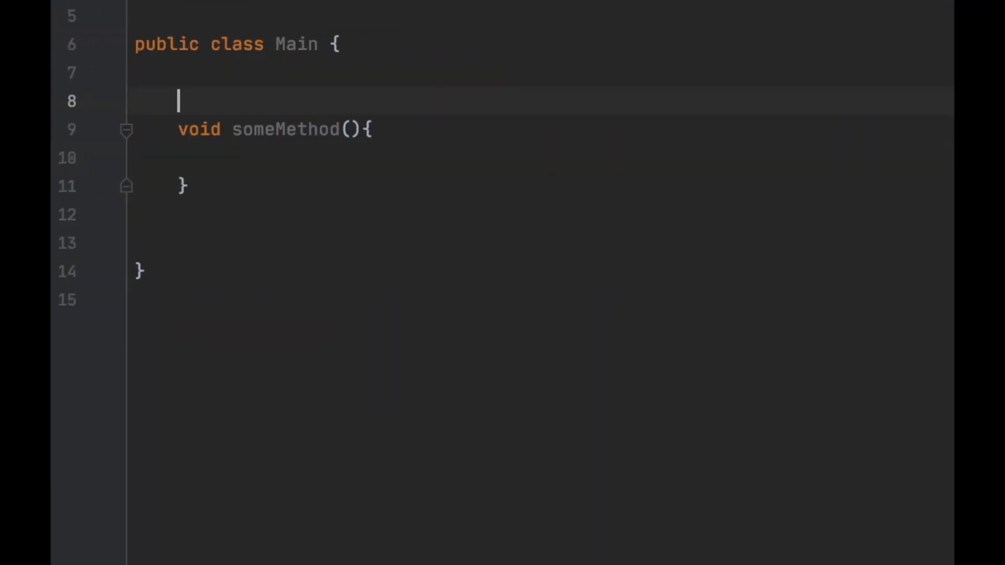
type("//@ensures")
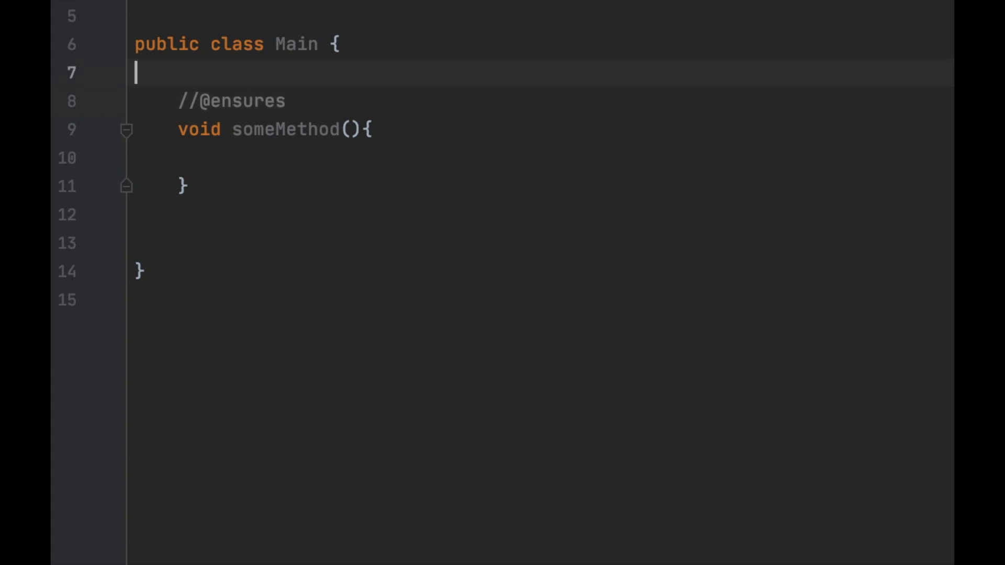
type("int x;")
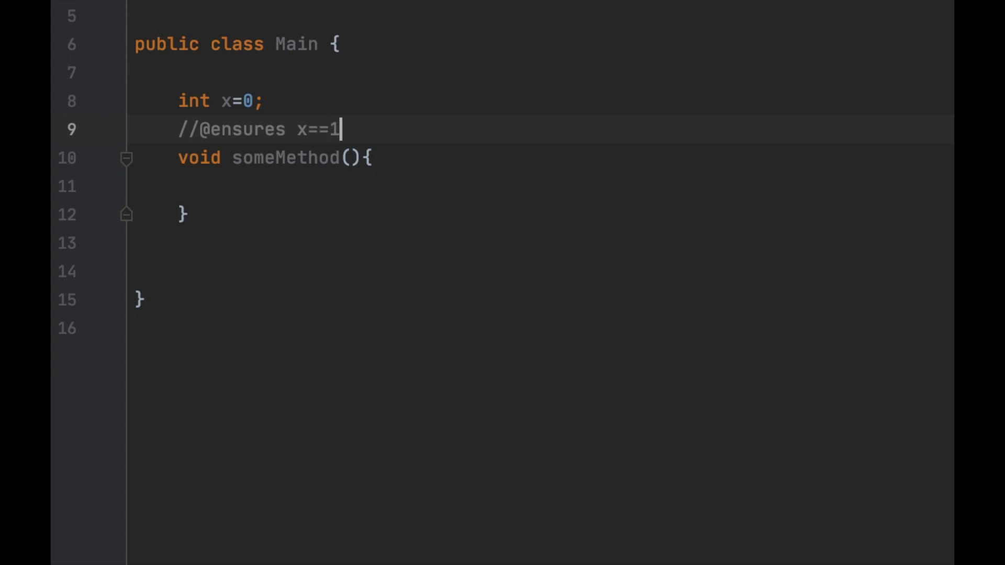
type(";")
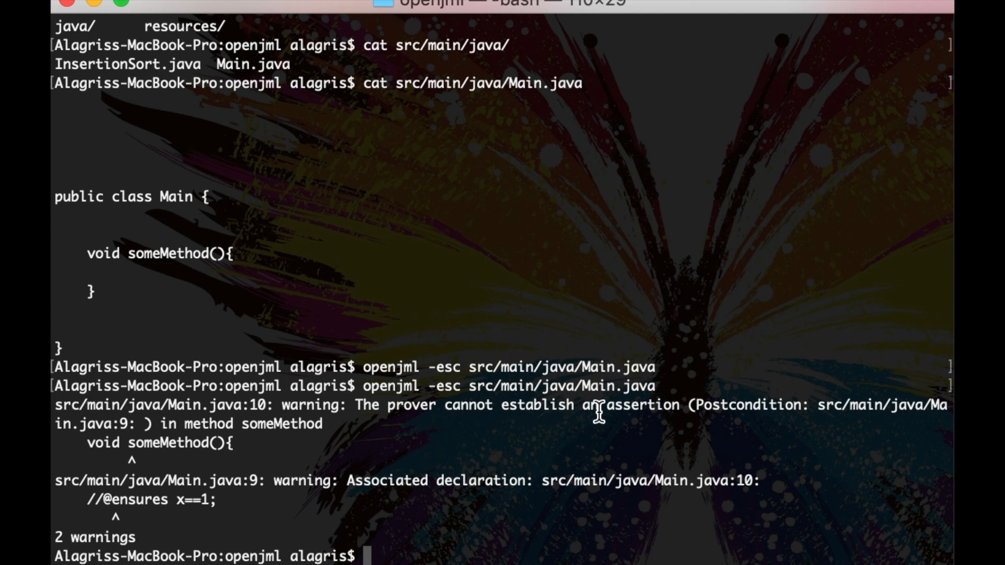
mouse_move(445, 497)
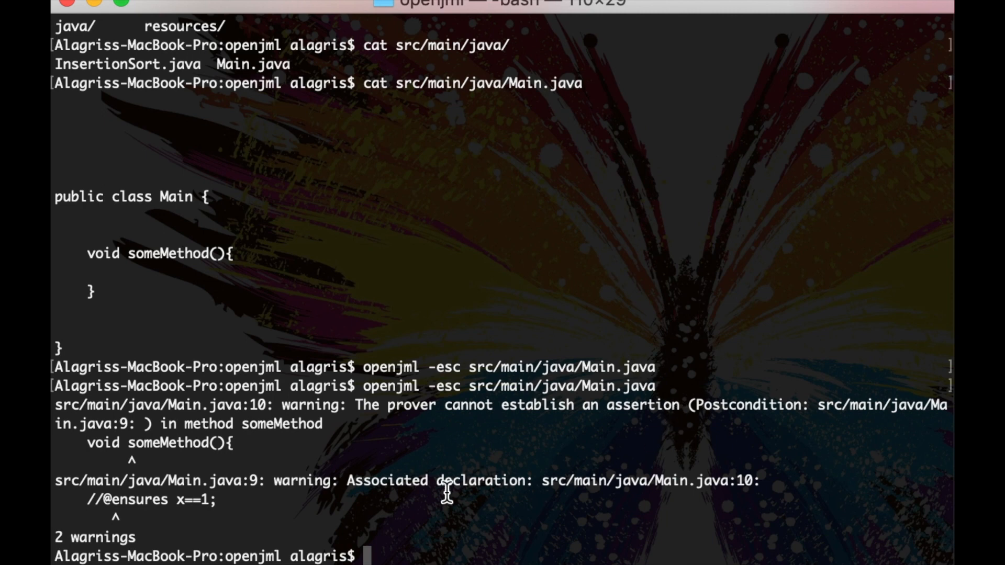